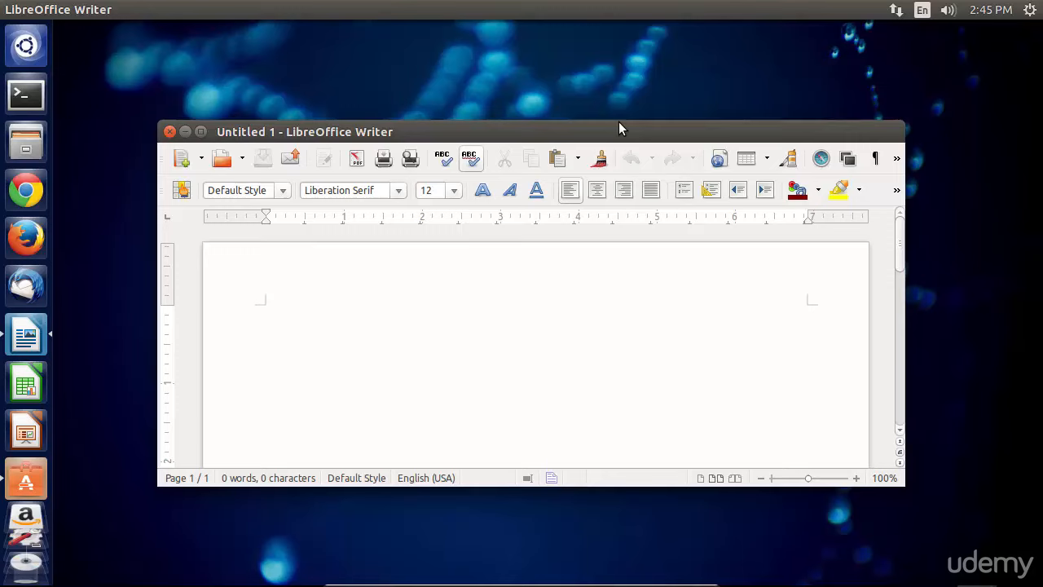
Step: Search the Unity Dash for xkill and launch the xkill tool
{"action": "left_click", "coordinate": [266, 312]}
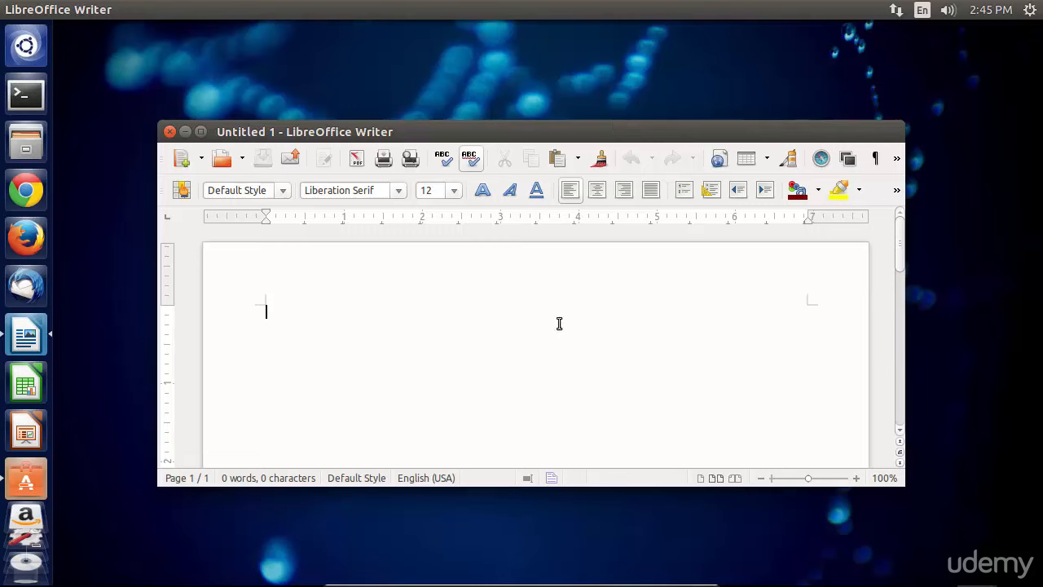
{"action": "mouse_move", "coordinate": [555, 104]}
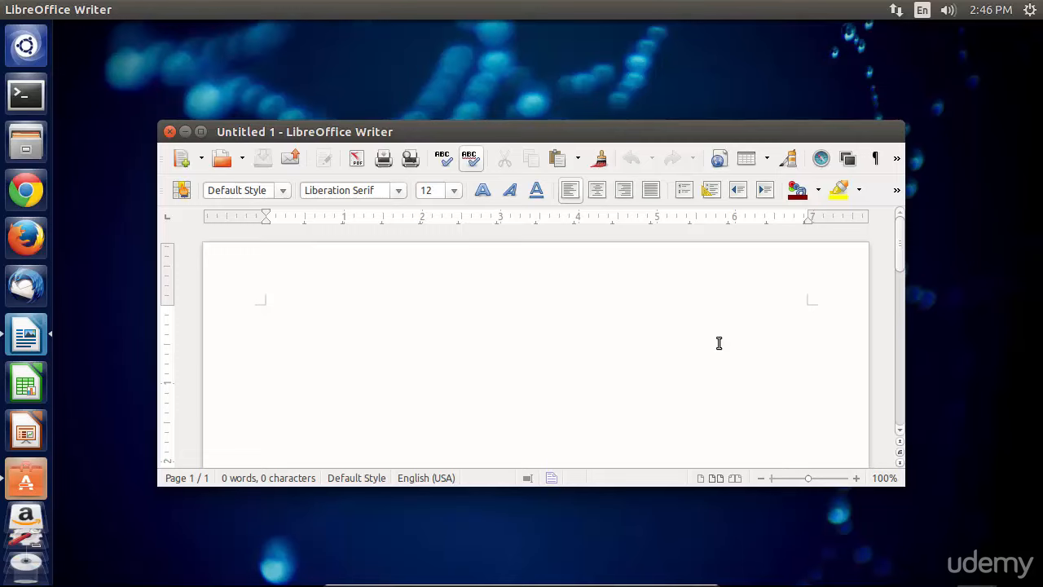
{"action": "left_click", "coordinate": [266, 312]}
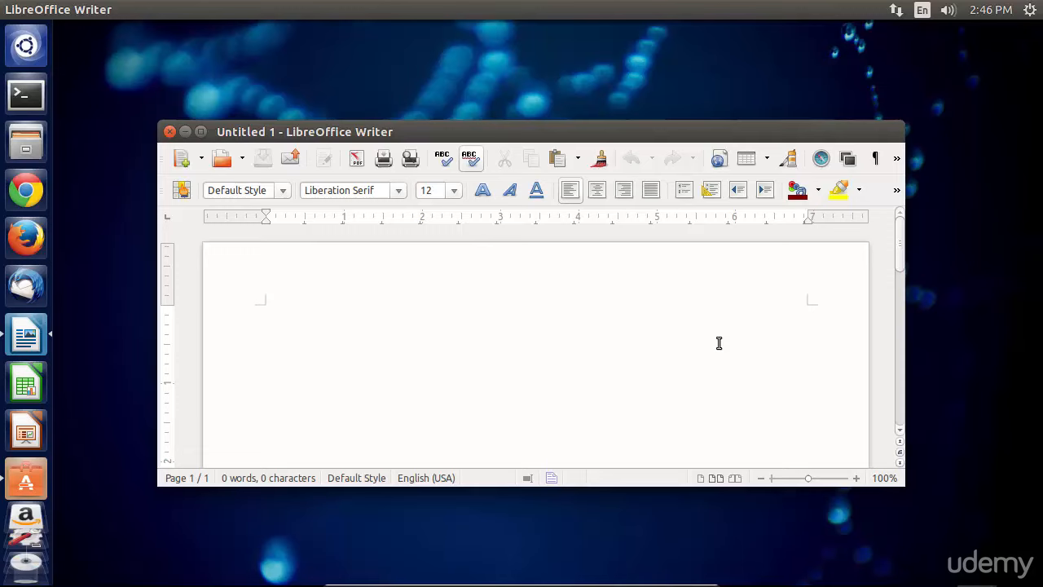
{"action": "left_click", "coordinate": [265, 312]}
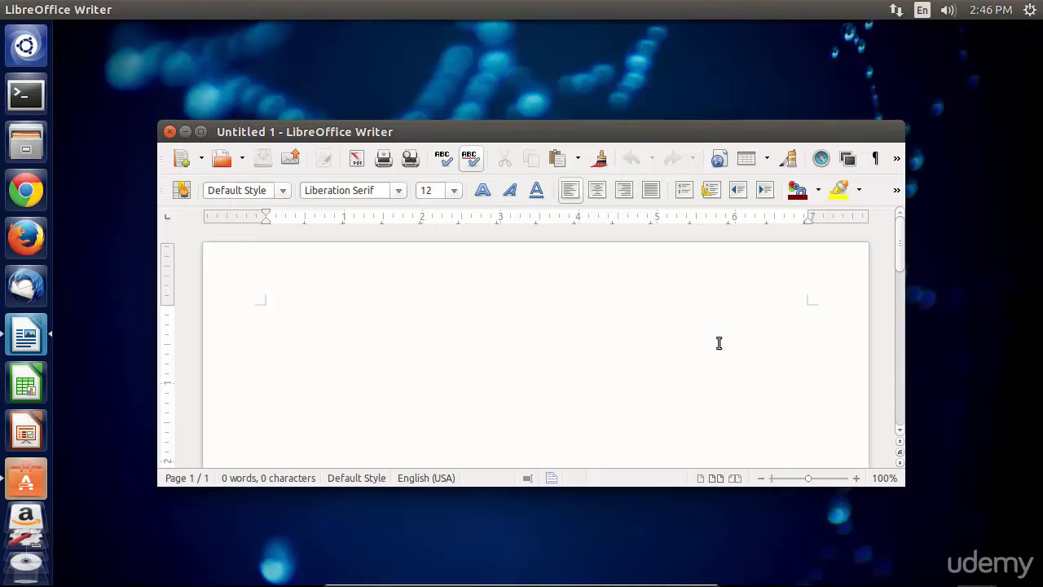
{"action": "left_click", "coordinate": [266, 311]}
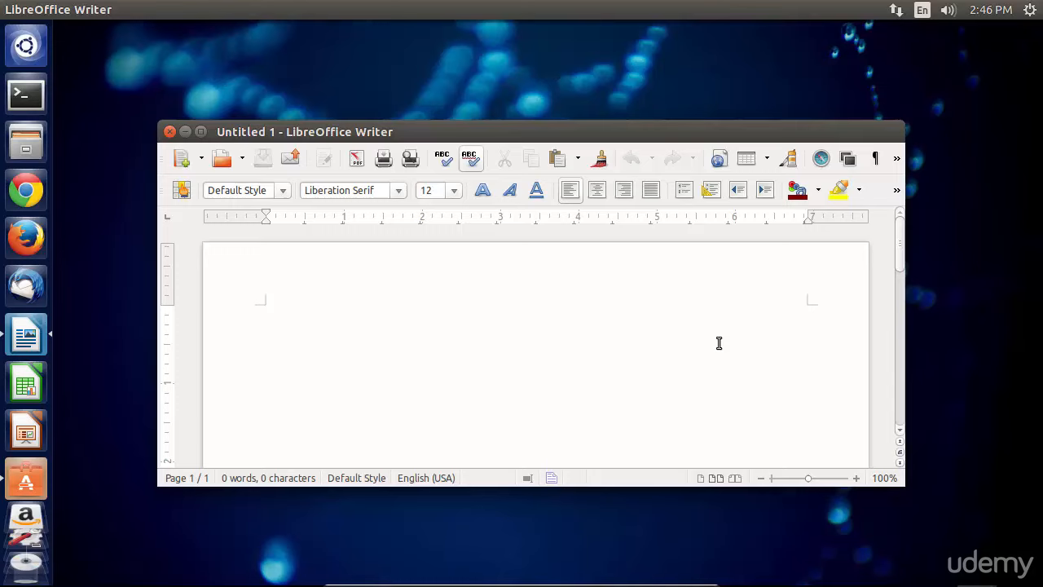
{"action": "left_click", "coordinate": [266, 312]}
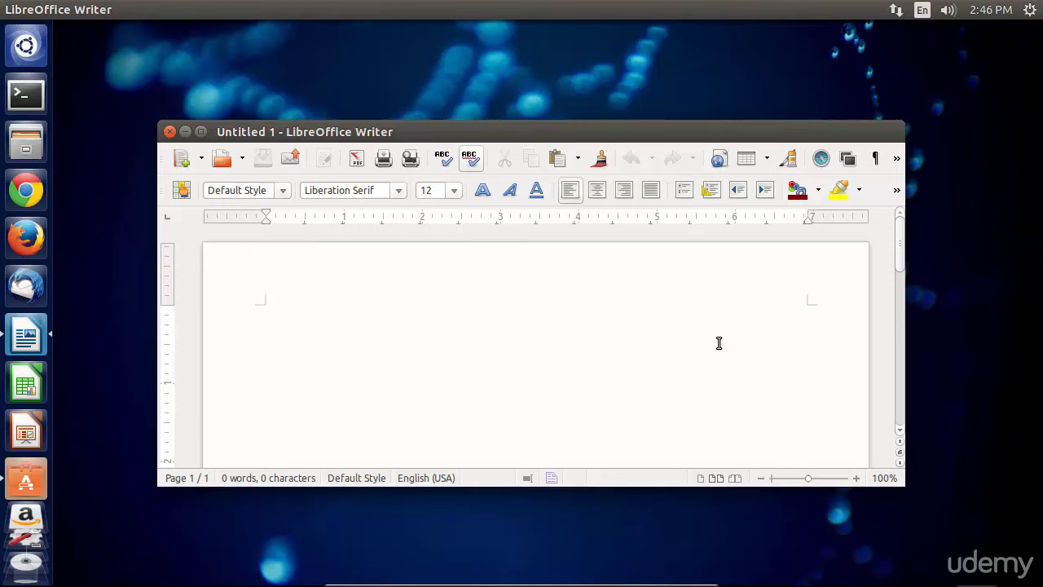
{"action": "left_click", "coordinate": [266, 312]}
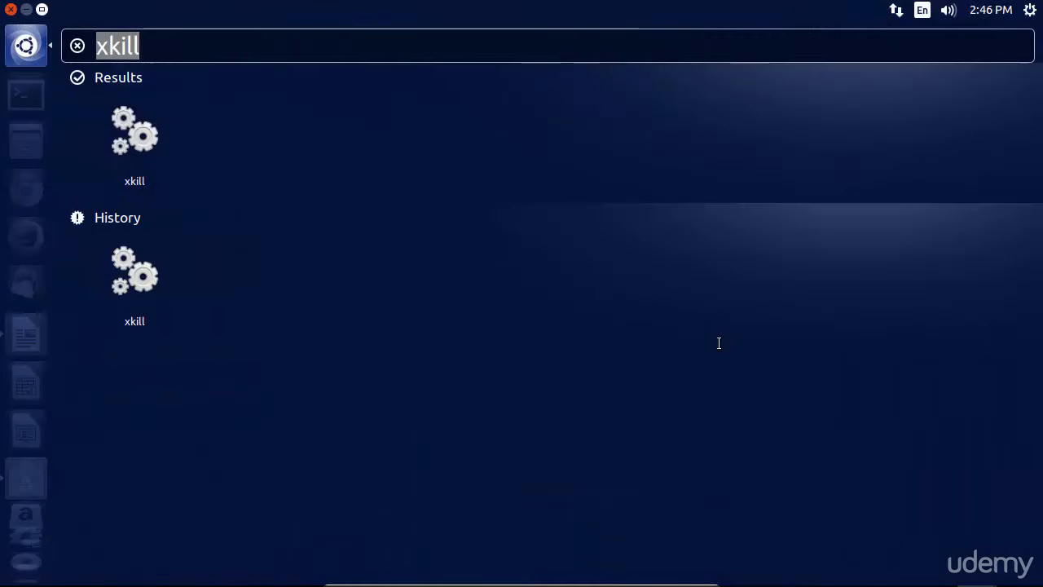
{"action": "mouse_move", "coordinate": [165, 45]}
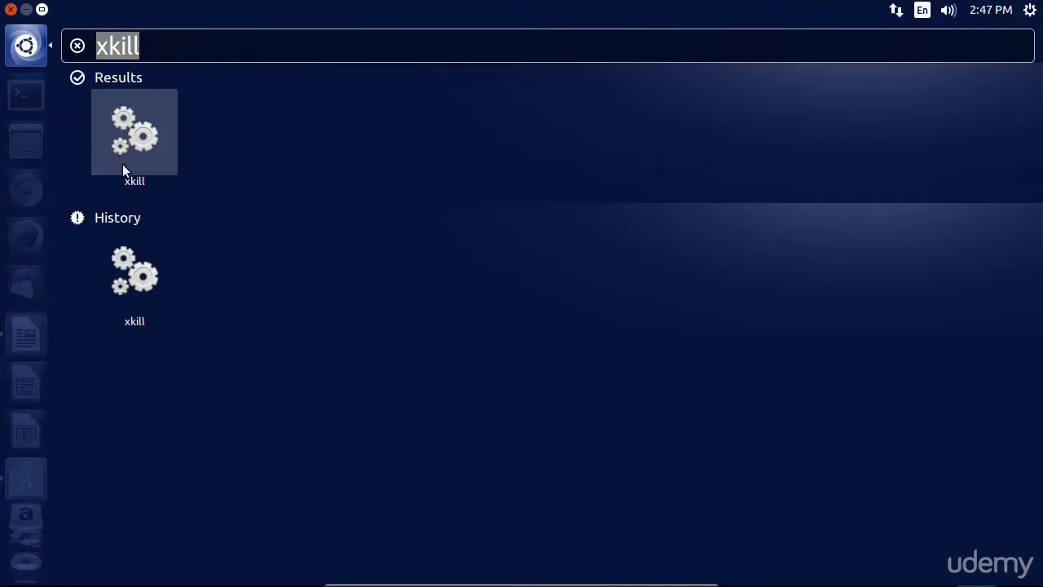
{"action": "mouse_move", "coordinate": [143, 131]}
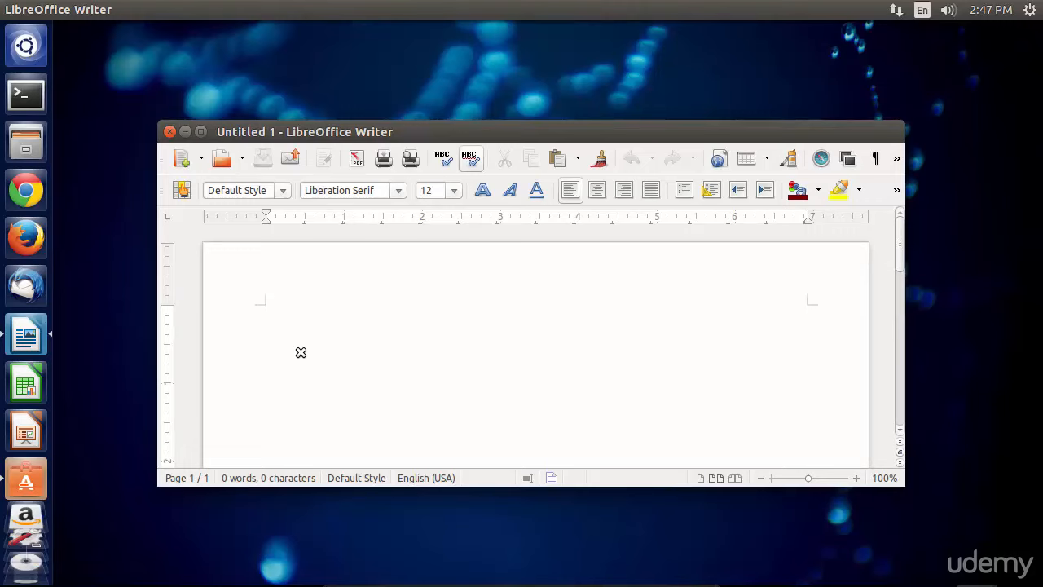
Step: Click the frozen Untitled 1 Writer window with the xkill crosshair to kill it
{"action": "left_click", "coordinate": [266, 311]}
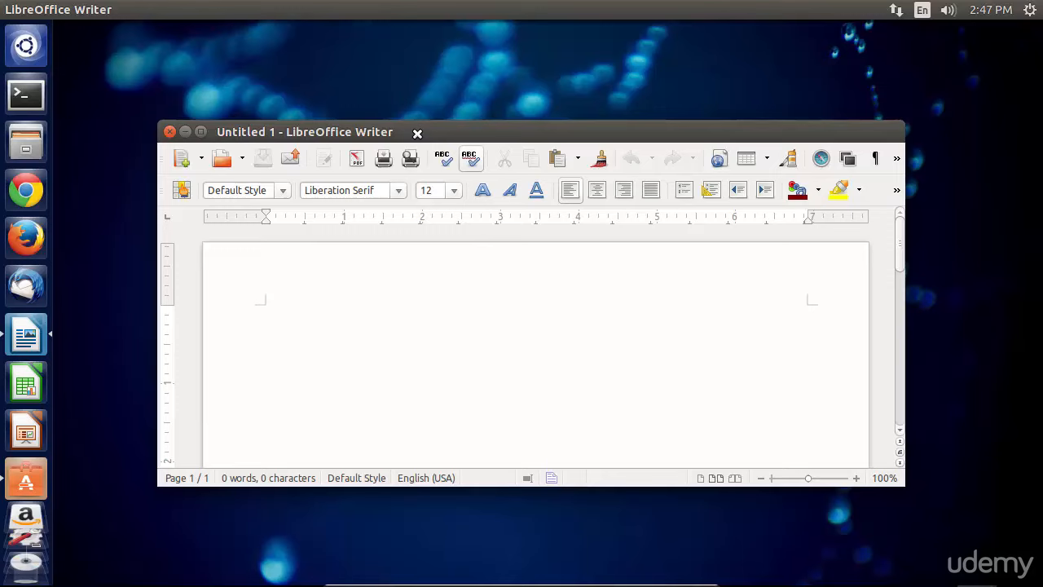
{"action": "mouse_move", "coordinate": [727, 299]}
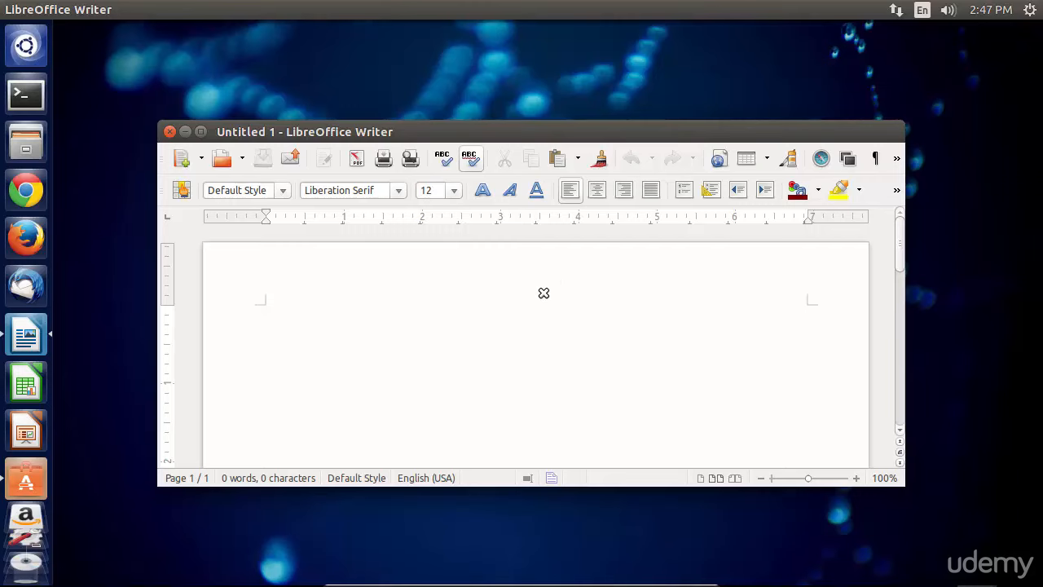
{"action": "left_click", "coordinate": [169, 132]}
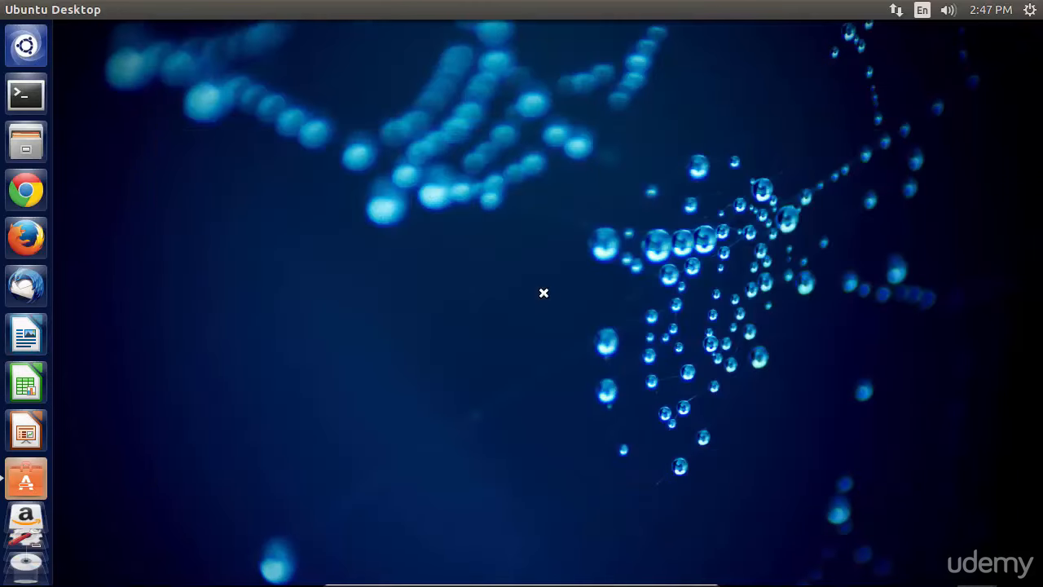